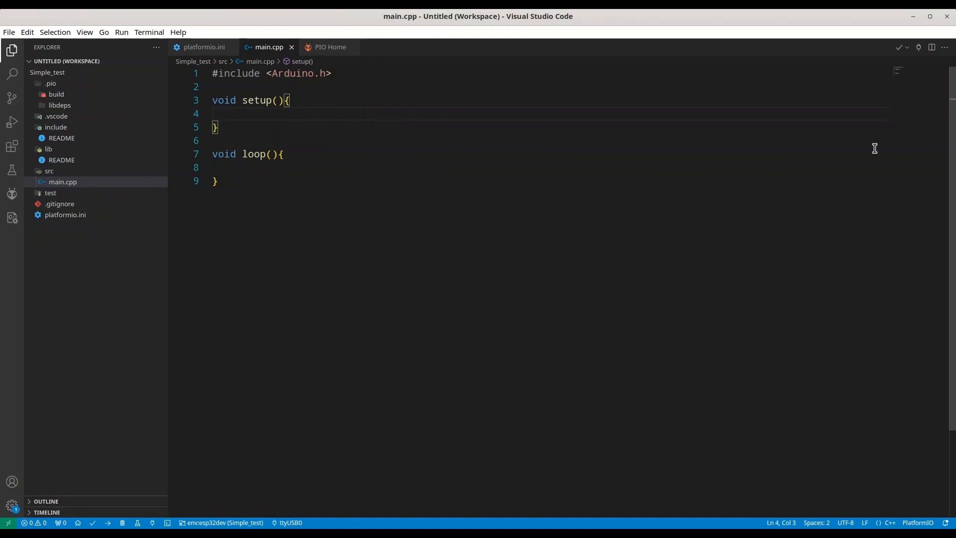
{"action": "mouse_move", "coordinate": [402, 91]}
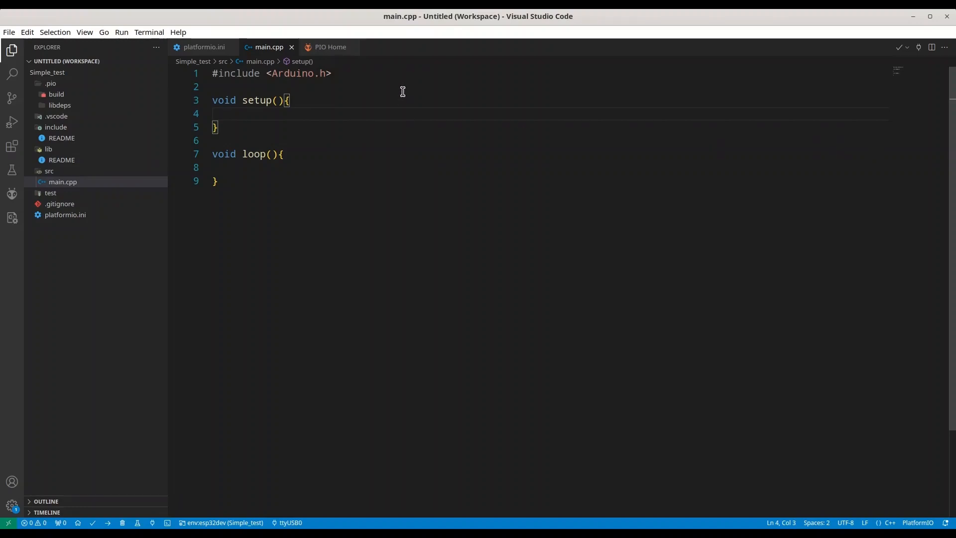
Step: Search PlatformIO's library registry for softwareserial and open the EspSoftwareSerial 8.2.0 page
{"action": "left_click", "coordinate": [330, 46]}
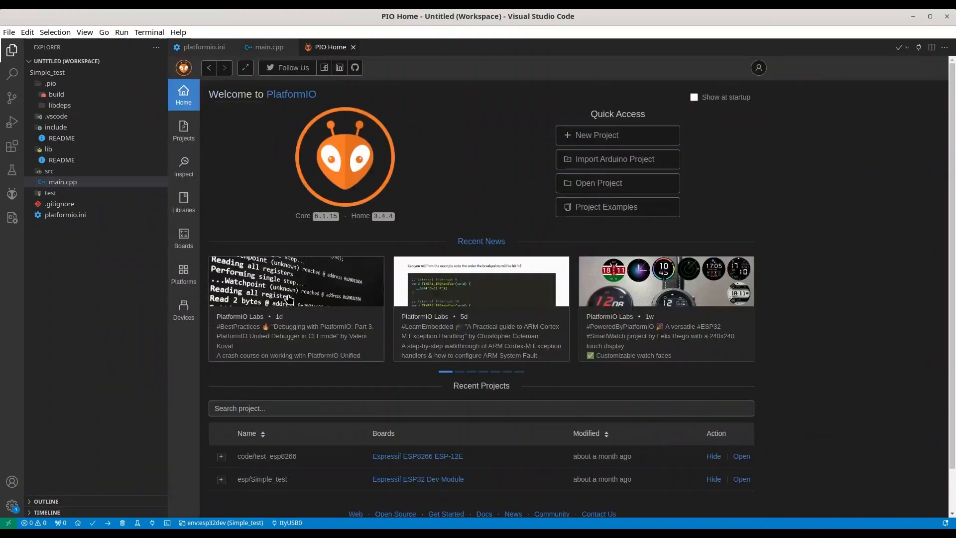
{"action": "left_click", "coordinate": [182, 201]}
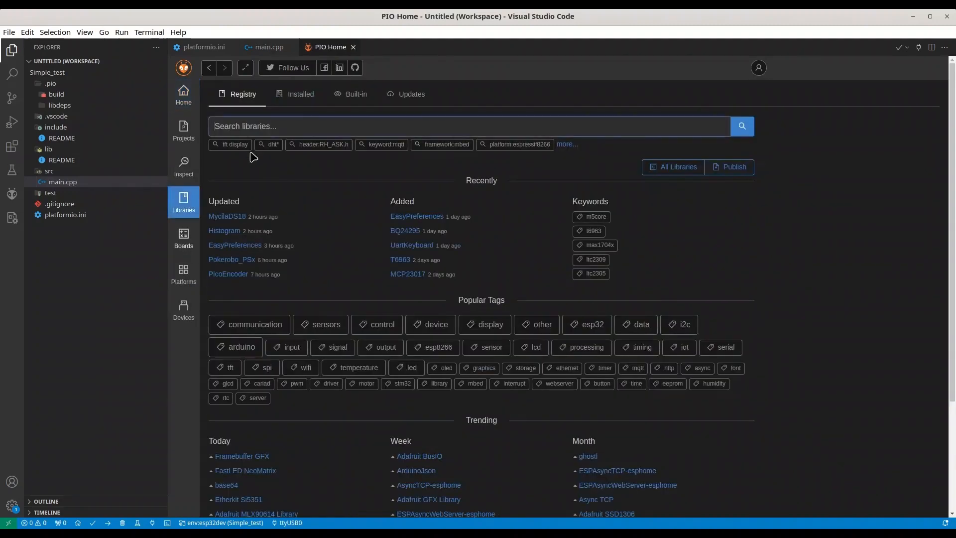
{"action": "type", "text": "softwareseri"}
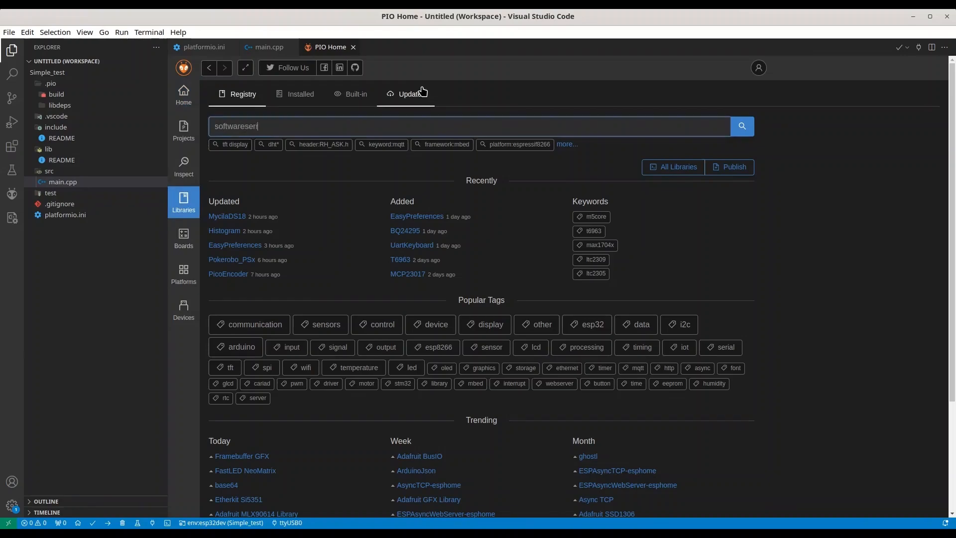
{"action": "key", "text": "Return"}
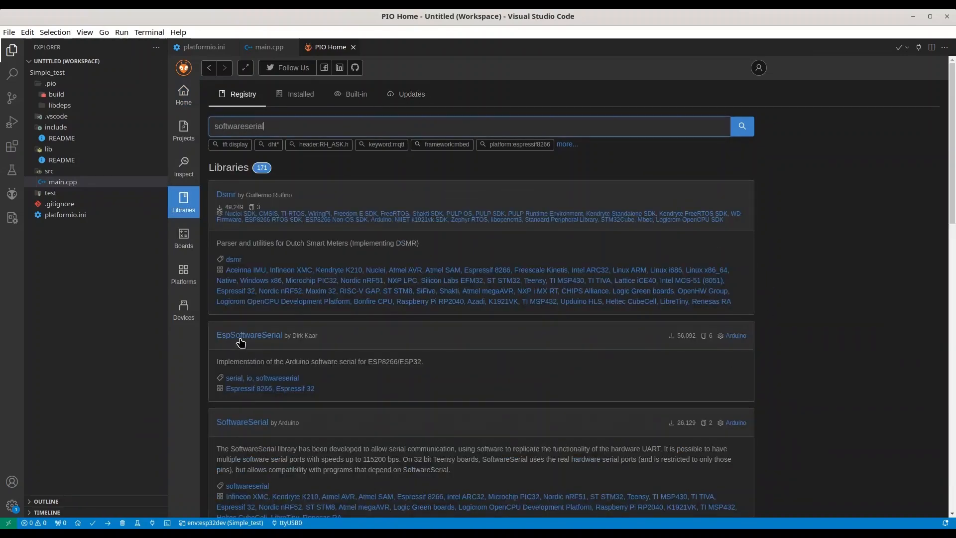
{"action": "left_click", "coordinate": [249, 335]}
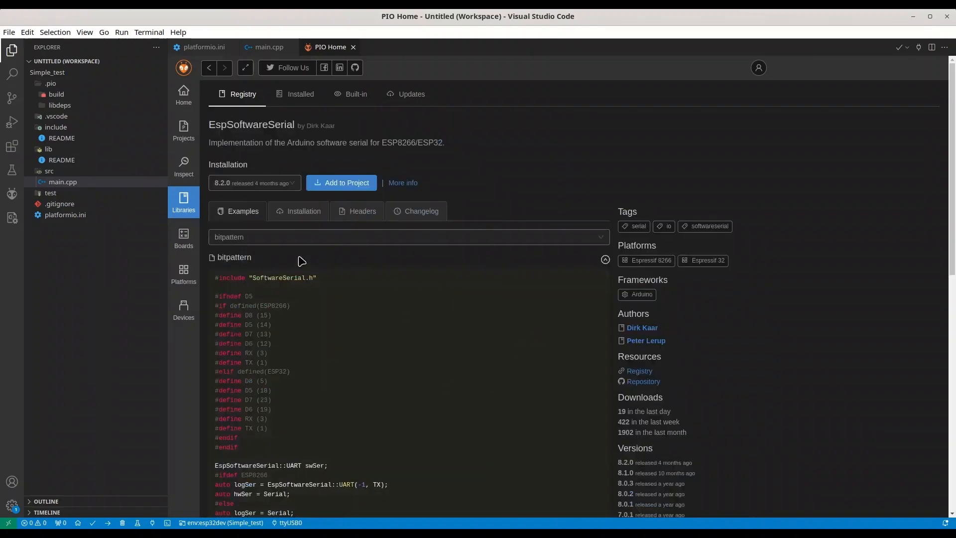
Step: Add EspSoftwareSerial to the esp/Simple_test project, then return to main.cpp
{"action": "left_click", "coordinate": [341, 182]}
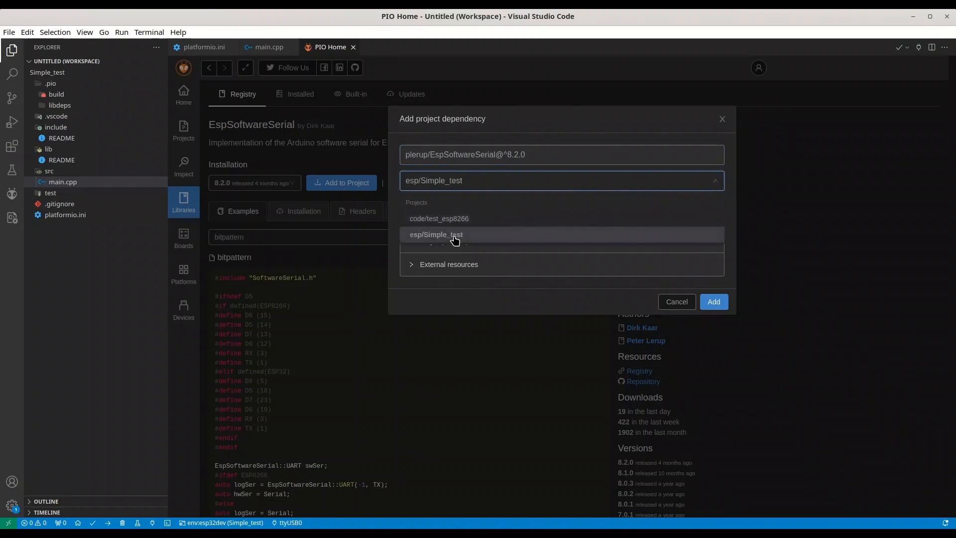
{"action": "left_click", "coordinate": [435, 233]}
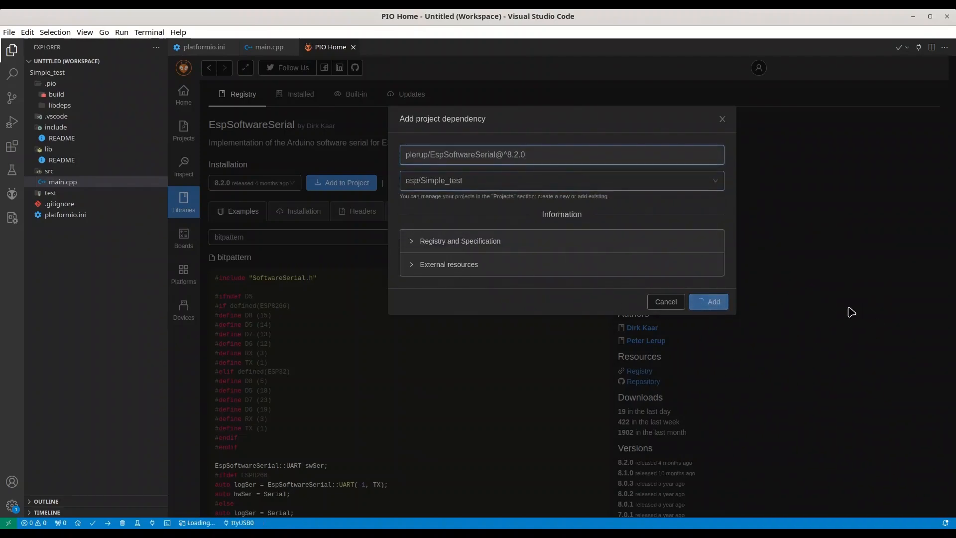
{"action": "left_click", "coordinate": [708, 301]}
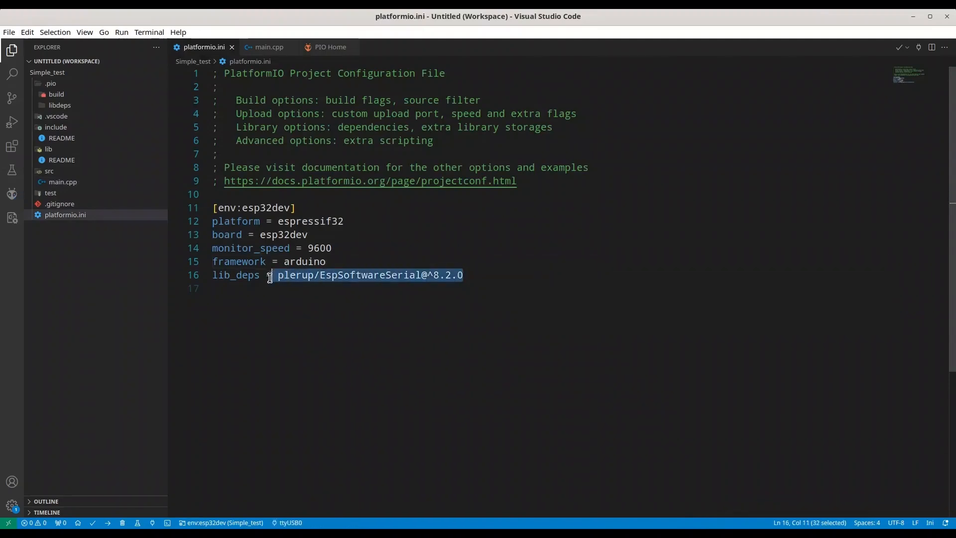
{"action": "left_click", "coordinate": [268, 47]}
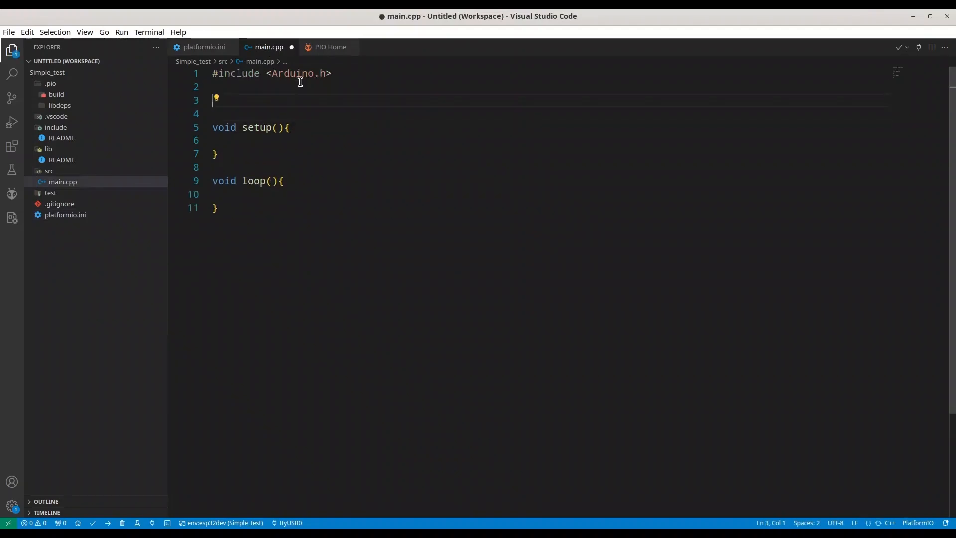
Step: Add #include <SoftwareSerial.h> and declare SoftwareSerial serial(); in main.cpp
{"action": "type", "text": "#incl"}
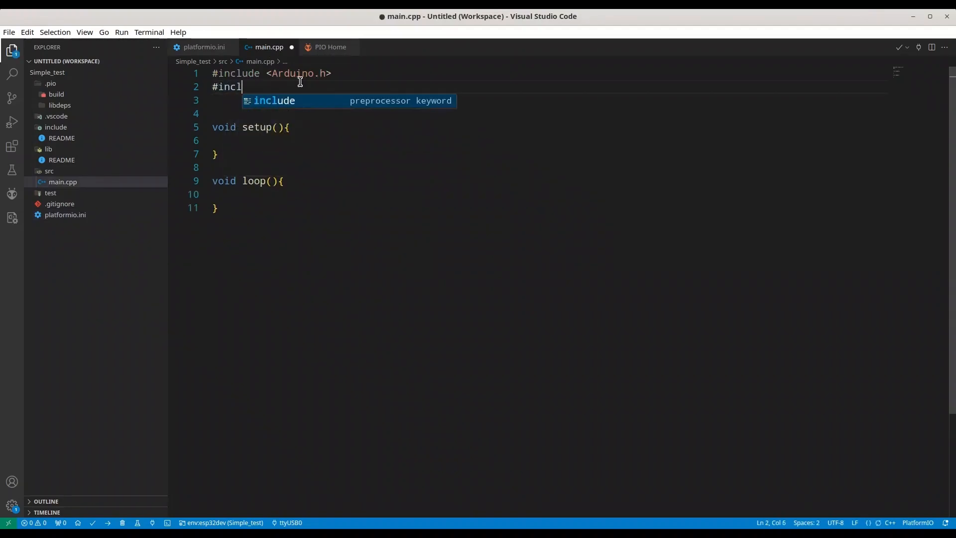
{"action": "type", "text": "ude <SoftwareSerial.h>"}
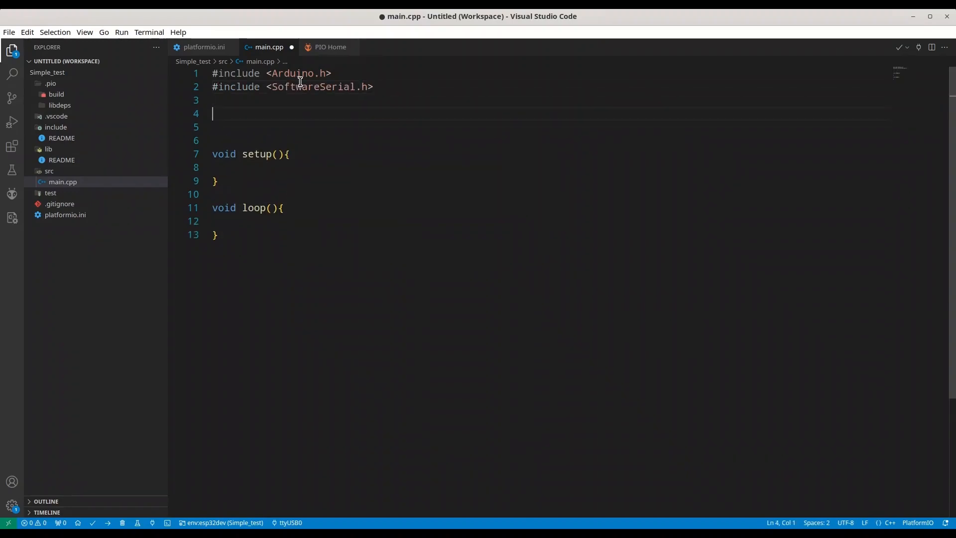
{"action": "type", "text": "S"}
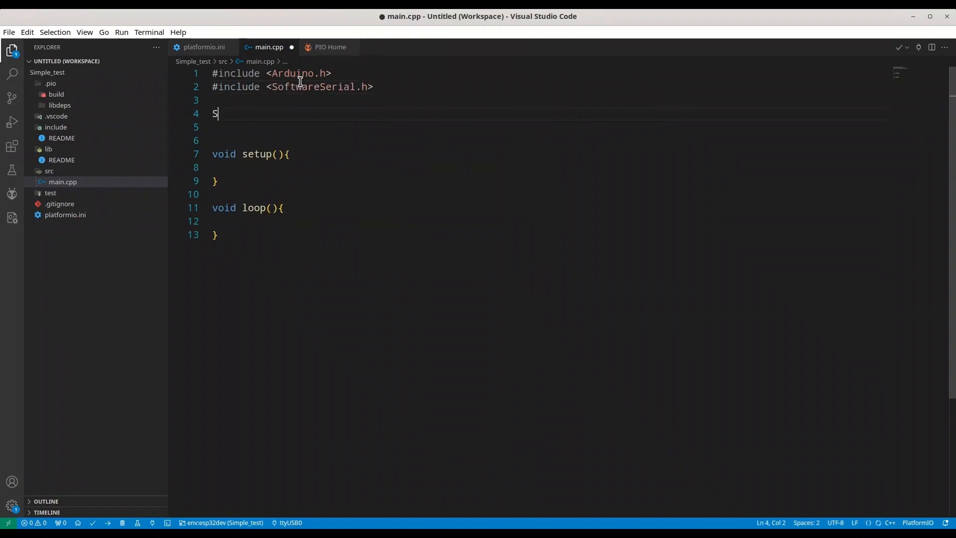
{"action": "type", "text": "oftwareSerial"}
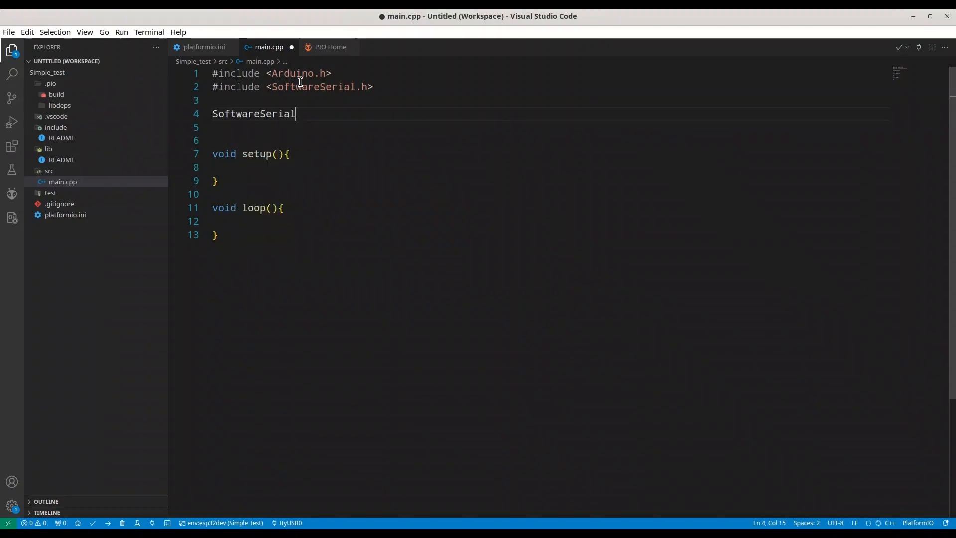
{"action": "type", "text": "serial"}
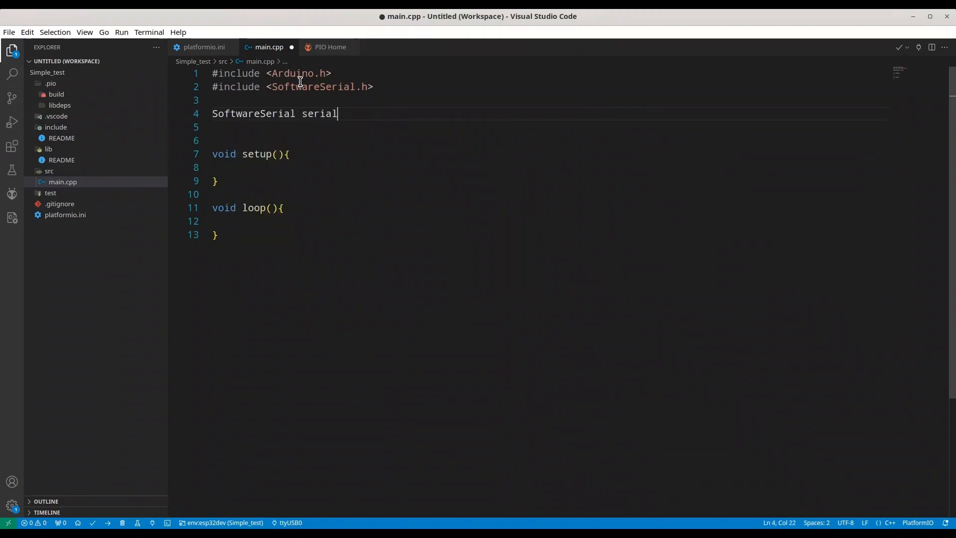
{"action": "type", "text": "();"}
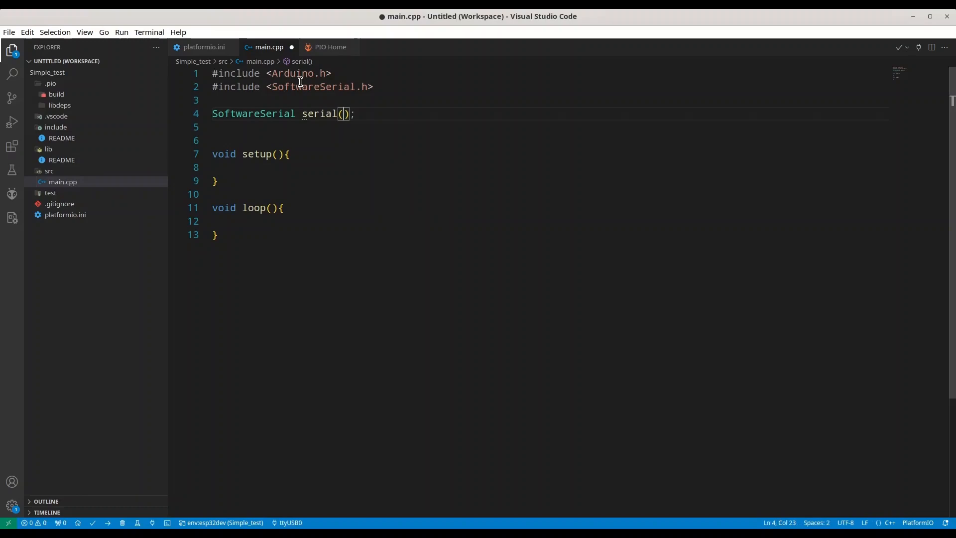
Step: Fill the serial() arguments with GPIO_NUM_21, GPIO_NUM_22 using autocomplete
{"action": "type", "text": "G"}
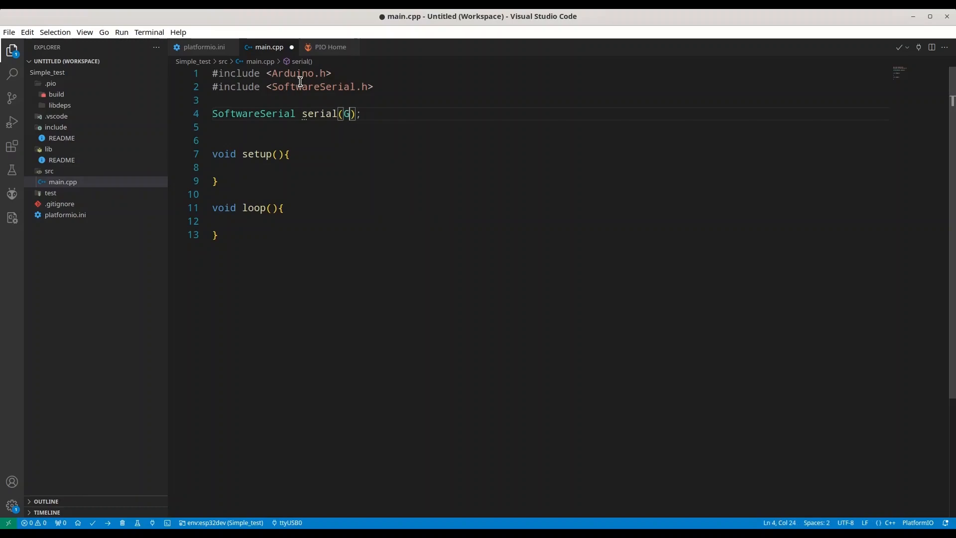
{"action": "type", "text": "PIO"}
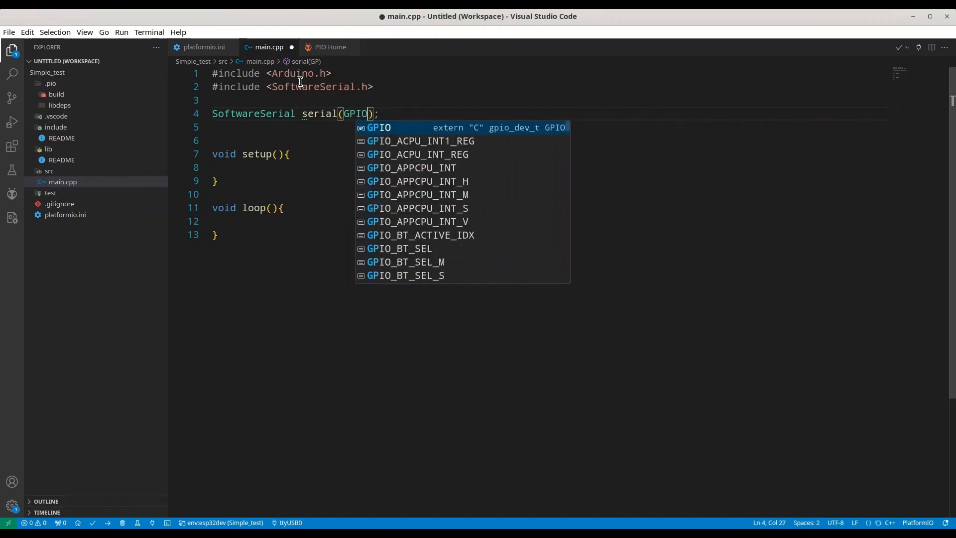
{"action": "type", "text": "_UN"}
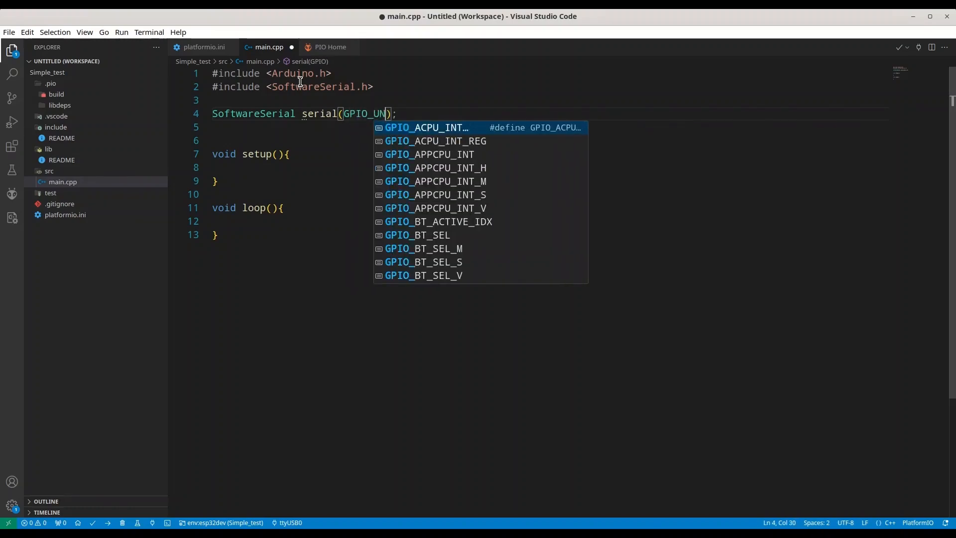
{"action": "type", "text": "M_21"}
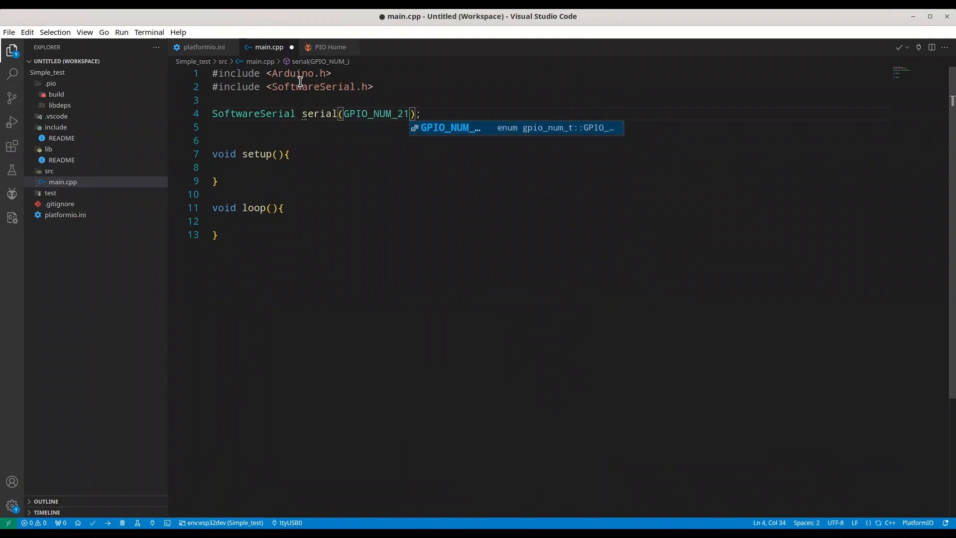
{"action": "type", "text": ","}
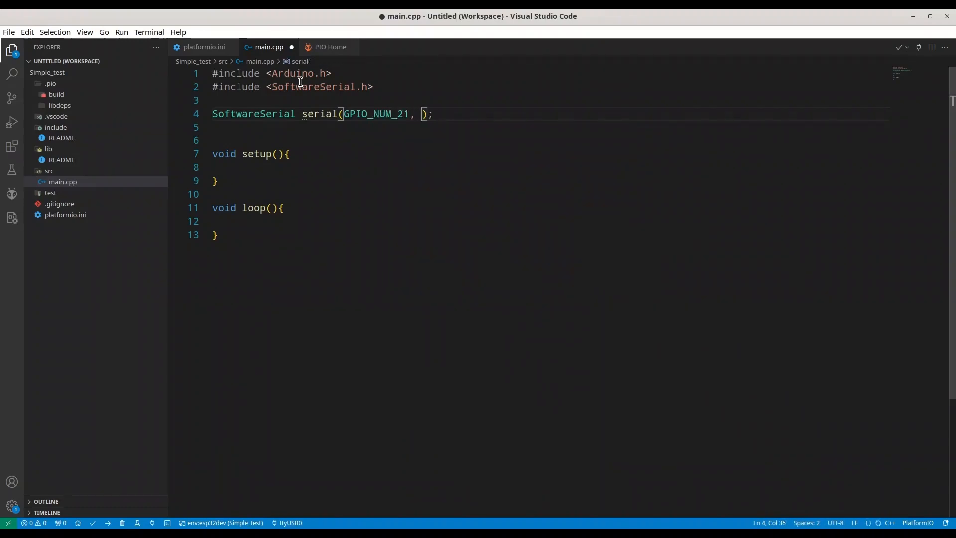
{"action": "type", "text": "GP"}
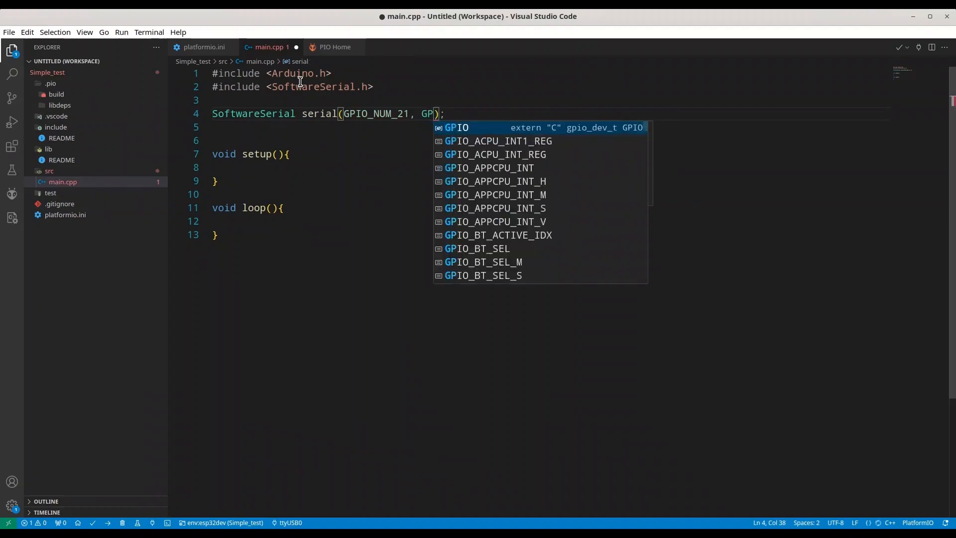
{"action": "type", "text": "IO"}
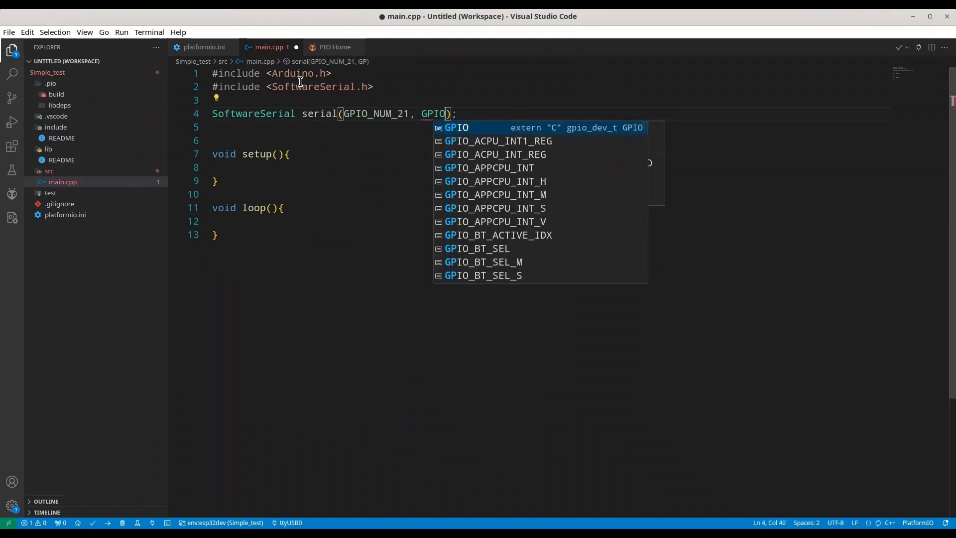
{"action": "type", "text": "_N"}
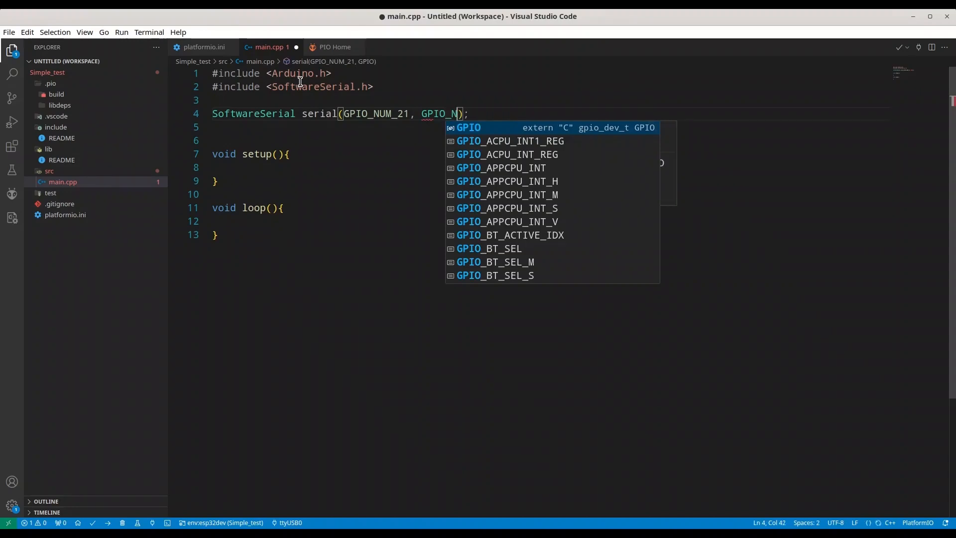
{"action": "type", "text": "UM_22"}
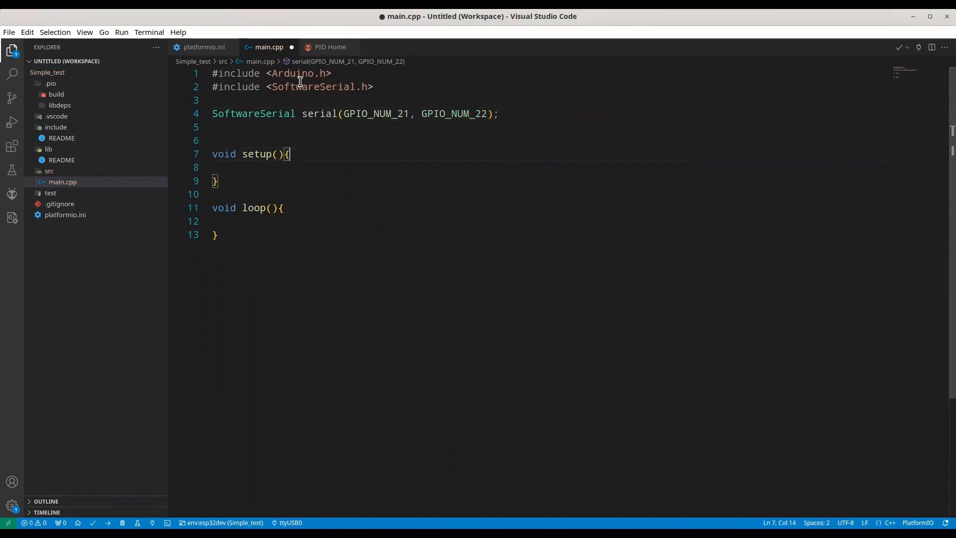
Step: Call serial.begin(9600); inside setup()
{"action": "type", "text": "ser"}
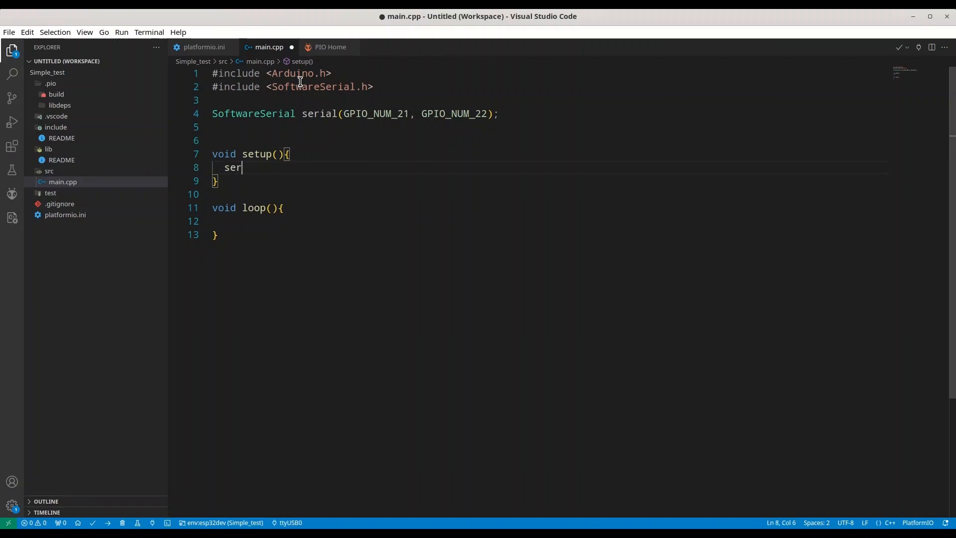
{"action": "type", "text": "ial.begin"}
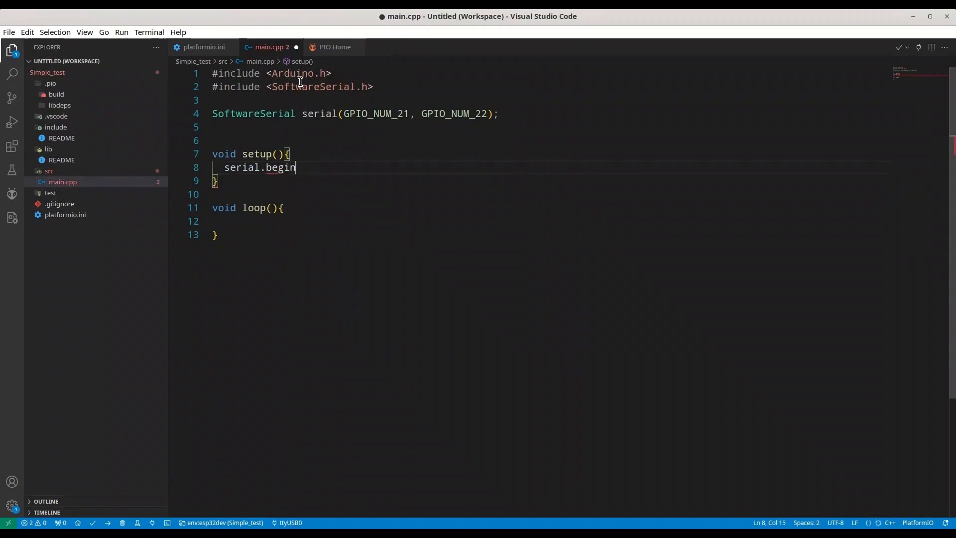
{"action": "type", "text": "();"}
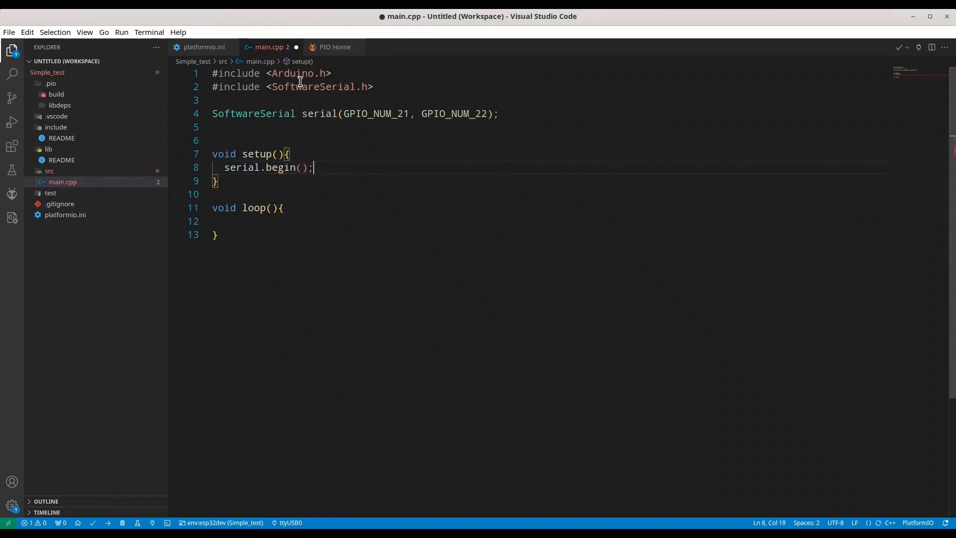
{"action": "type", "text": "9600"}
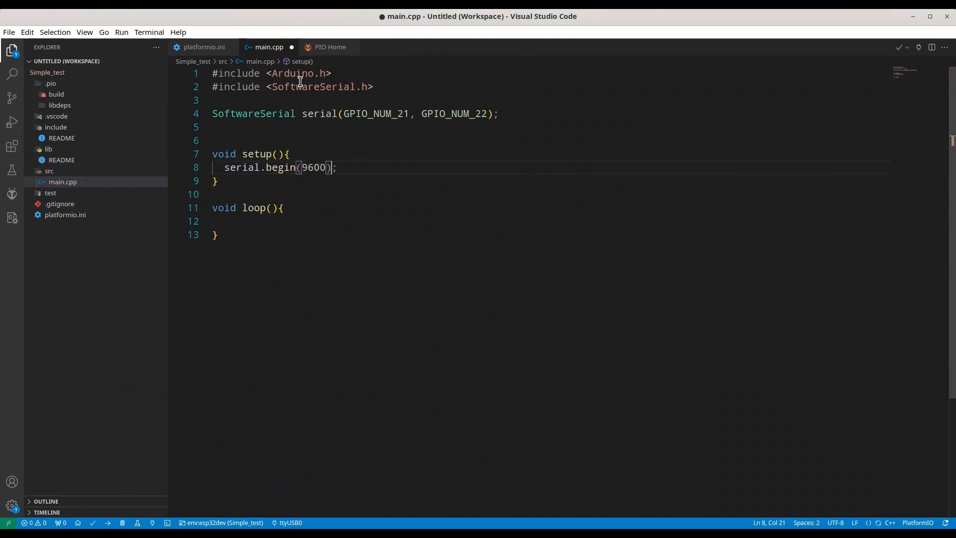
Step: Declare a global int counter = 0; above setup()
{"action": "left_click", "coordinate": [288, 154]}
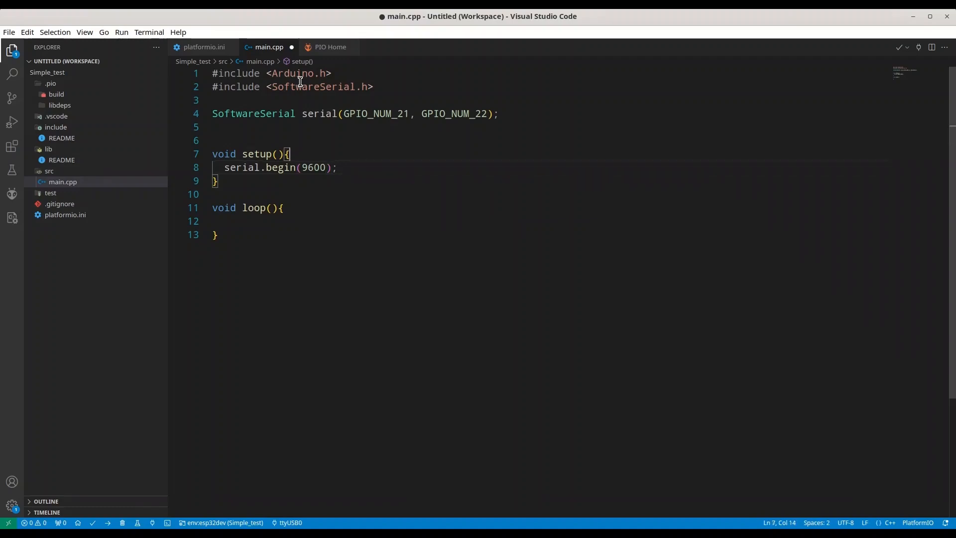
{"action": "type", "text": "int"}
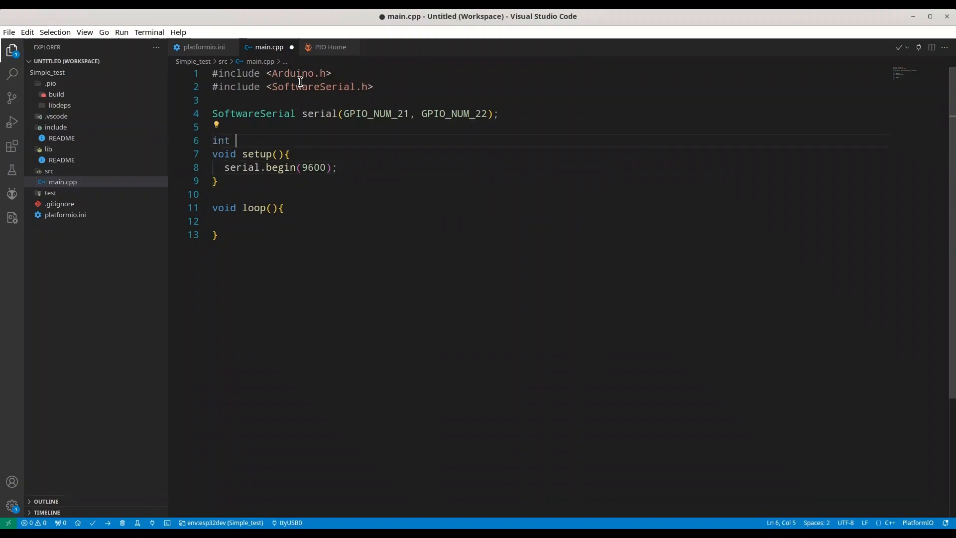
{"action": "type", "text": "con"}
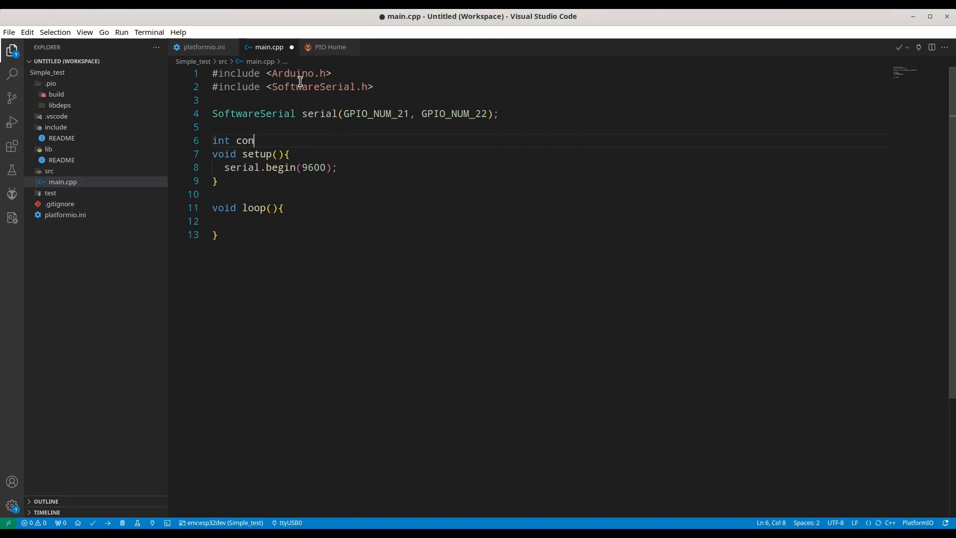
{"action": "type", "text": "nter ="}
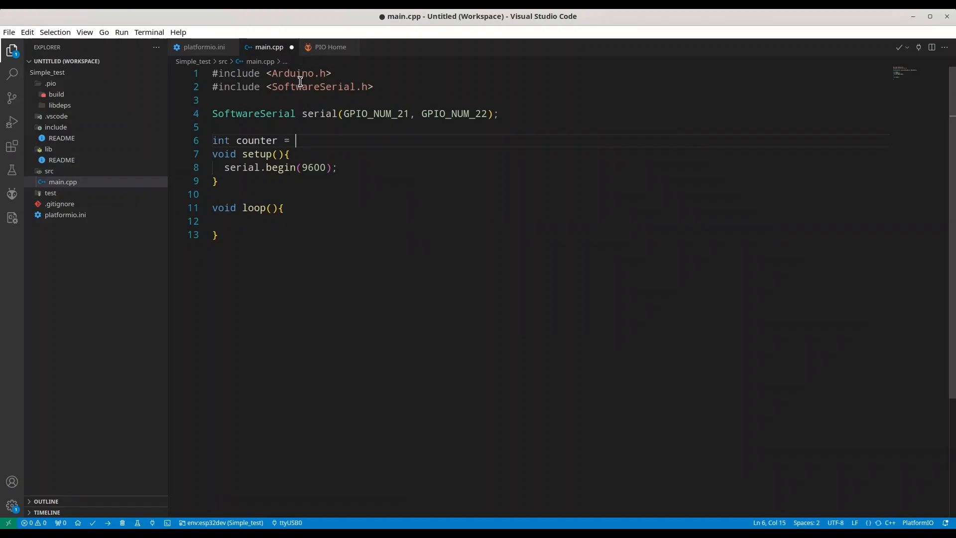
{"action": "type", "text": "0;"}
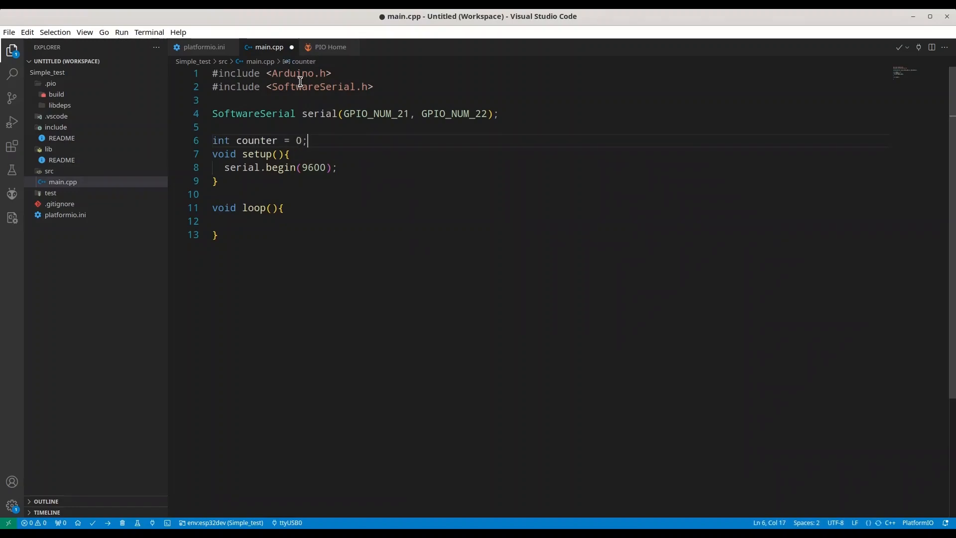
{"action": "left_click", "coordinate": [244, 220]}
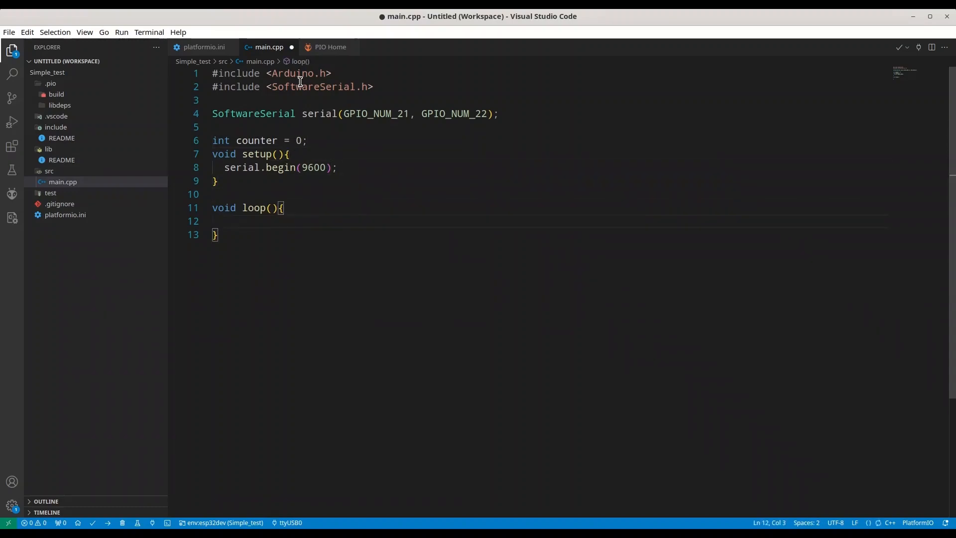
Step: Add a serial print of the counter value inside loop()
{"action": "type", "text": "serial"}
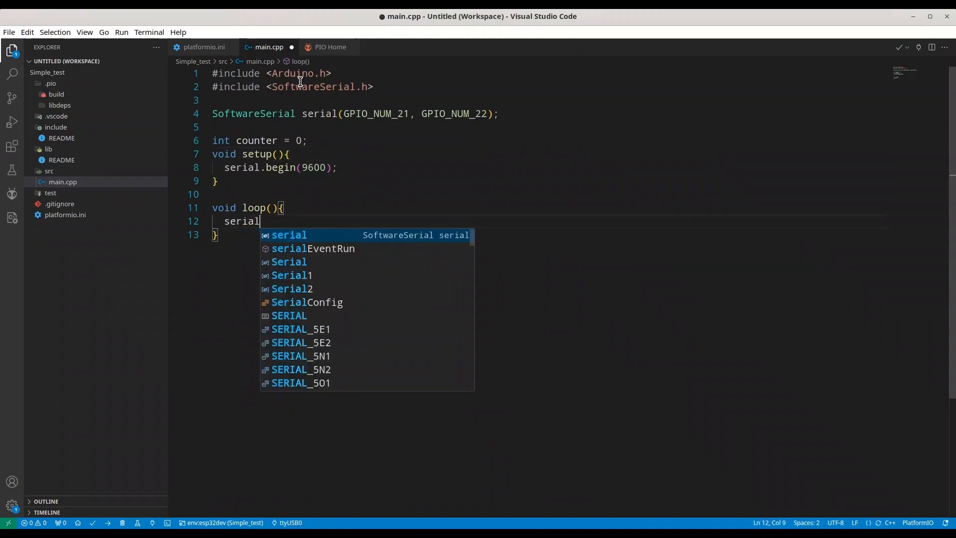
{"action": "type", "text": ".printl"}
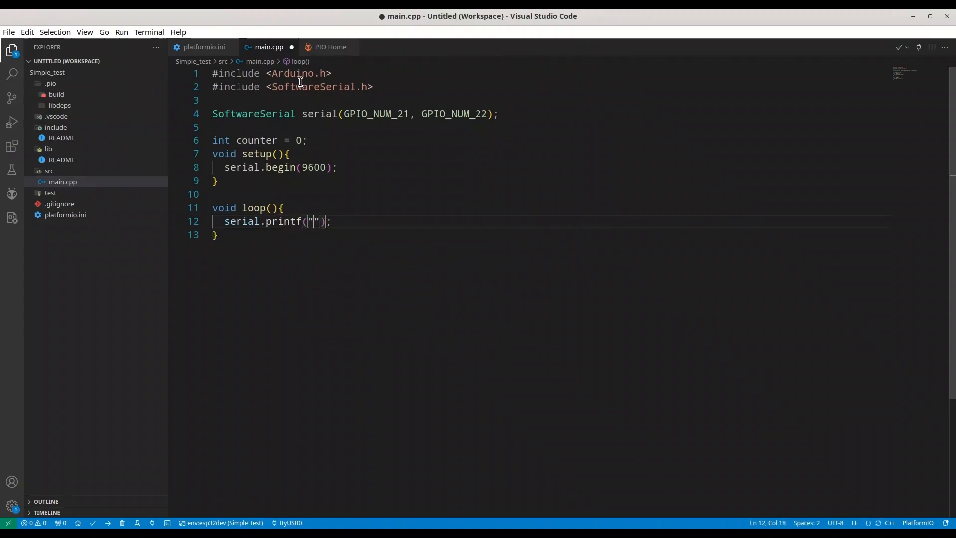
{"action": "type", "text": "hey"}
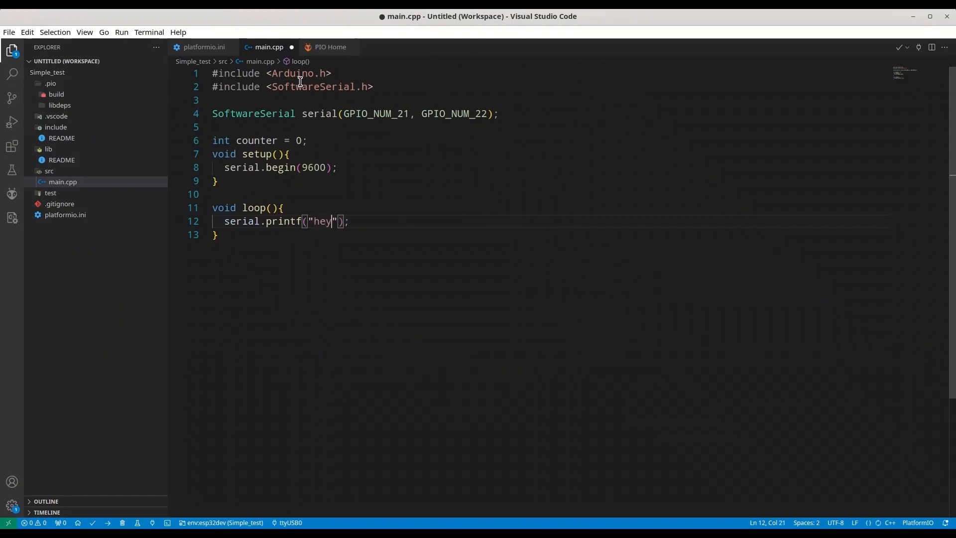
{"action": "type", "text": ", value of counter is %d\\n"}
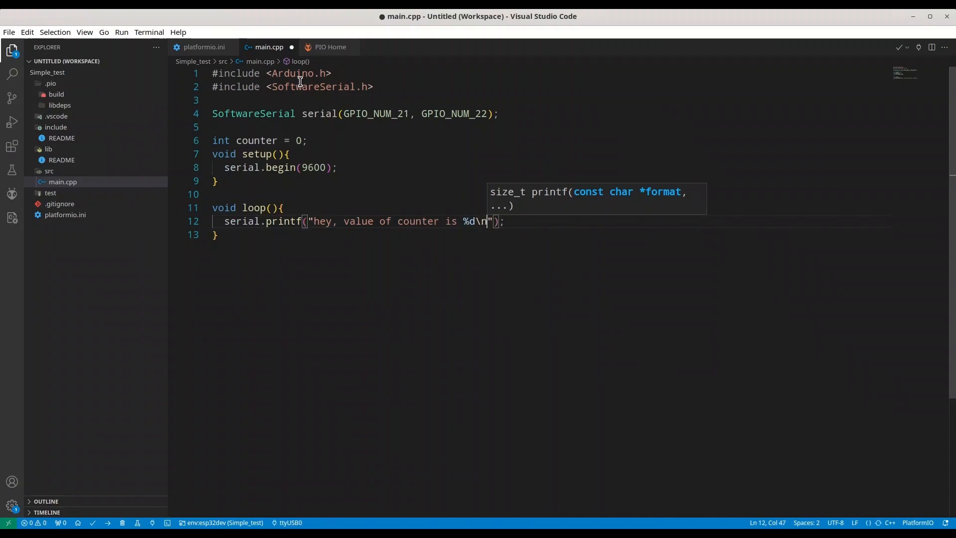
{"action": "type", "text": ", counter"}
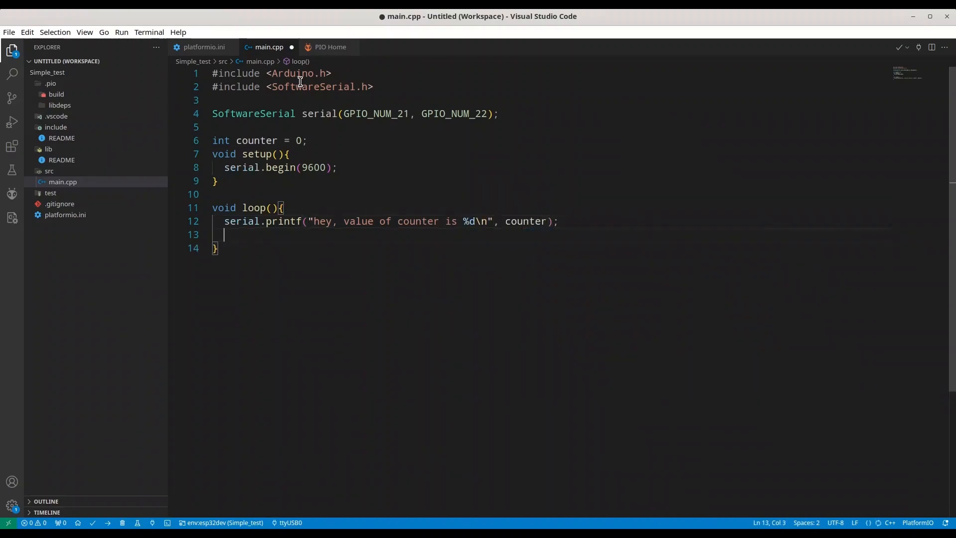
Step: Add delay(1000); and counter += 1; to loop(), then save main.cpp
{"action": "type", "text": "delay."}
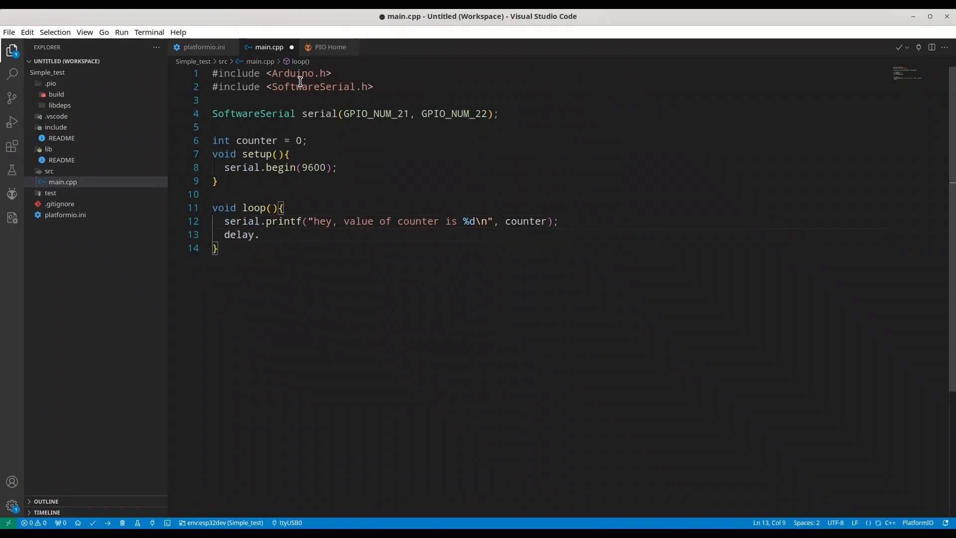
{"action": "type", "text": "()"}
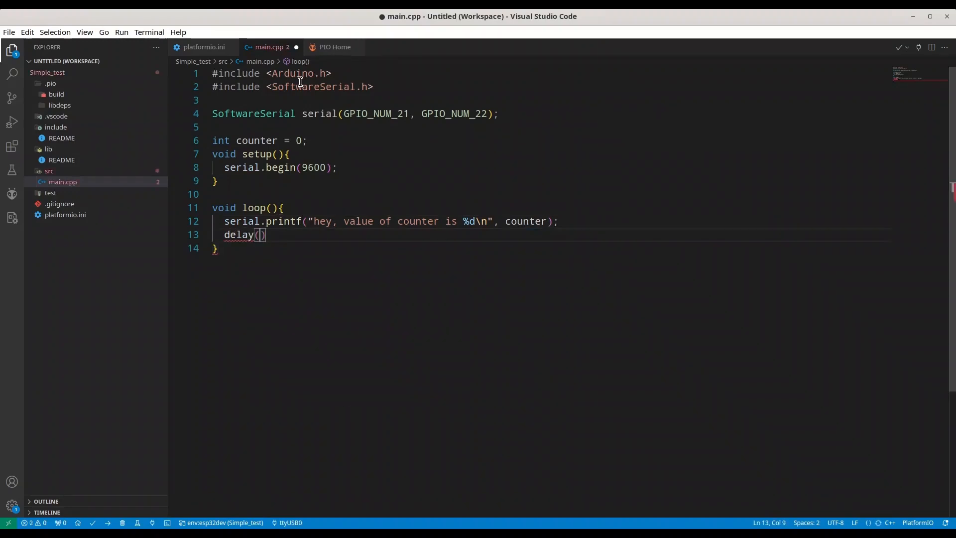
{"action": "type", "text": "1000;"}
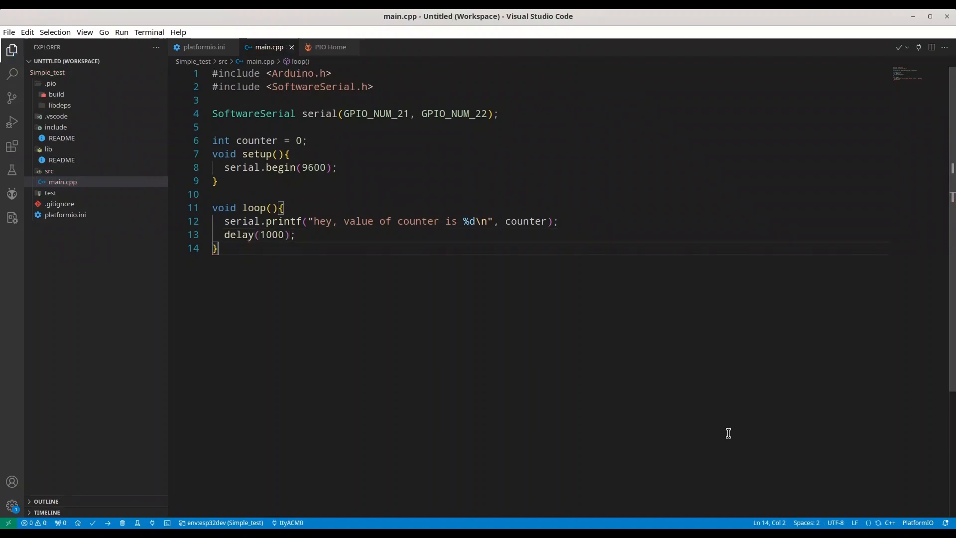
{"action": "mouse_move", "coordinate": [569, 220]}
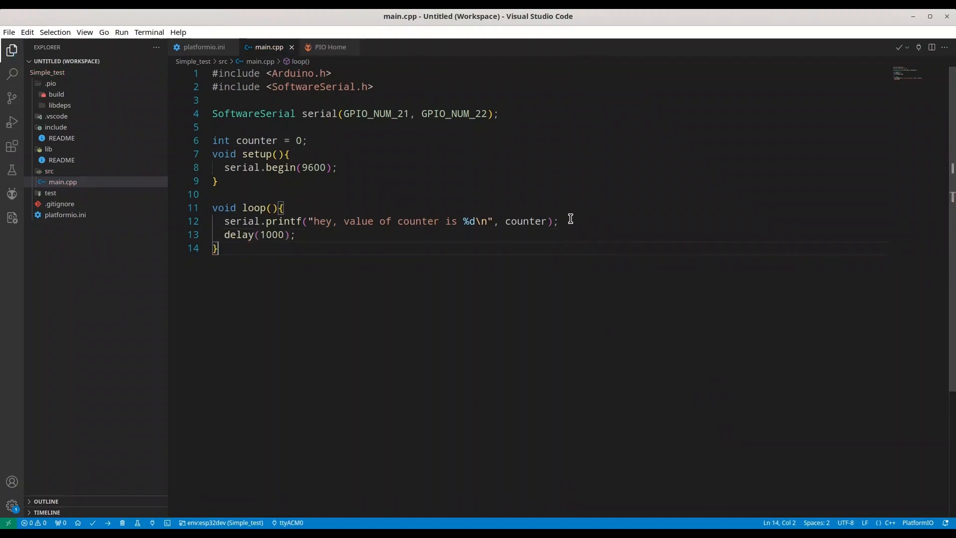
{"action": "type", "text": "s"}
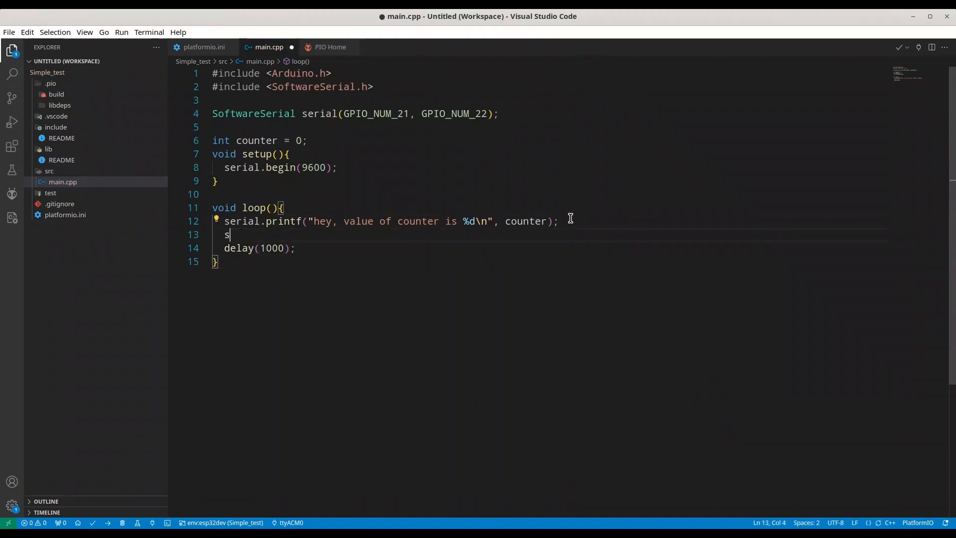
{"action": "type", "text": "counter +="}
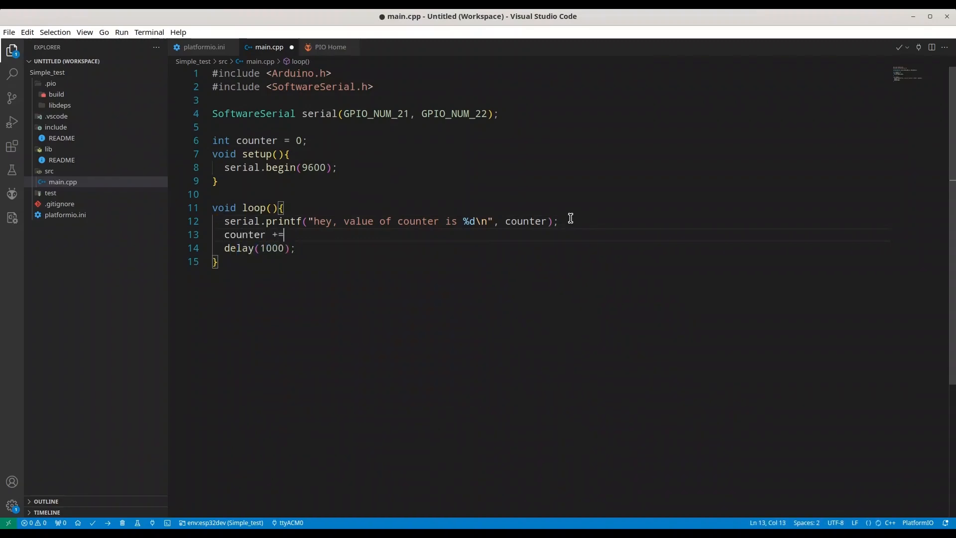
{"action": "type", "text": "1;"}
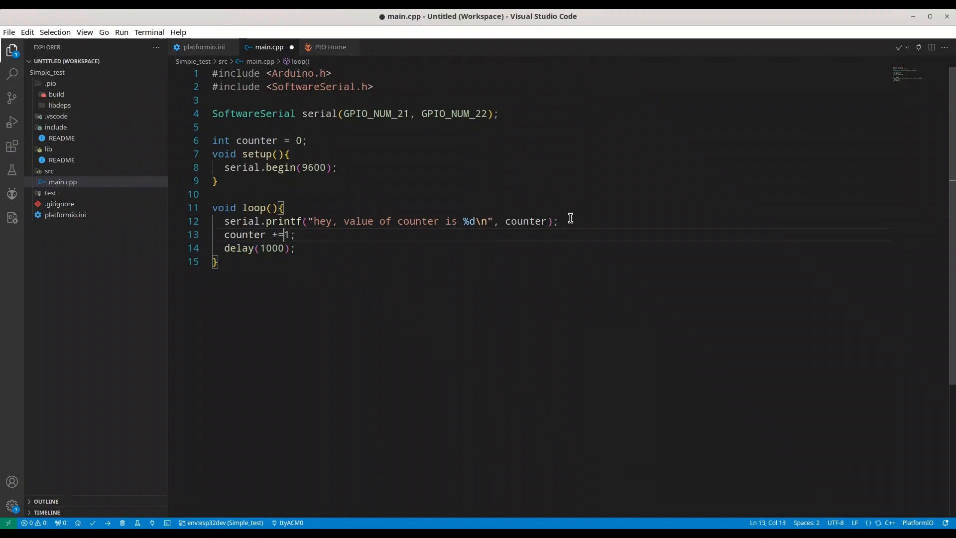
{"action": "key", "text": "ctrl+s"}
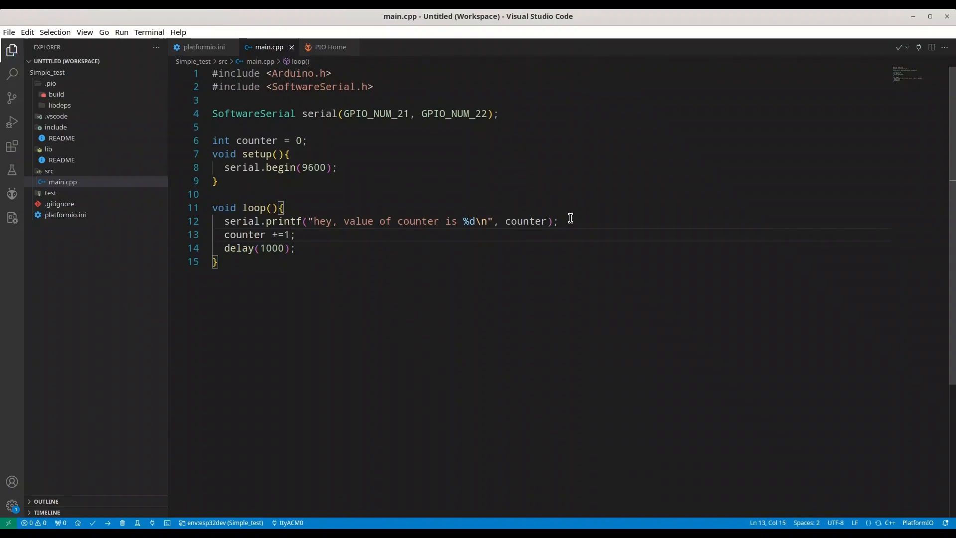
{"action": "mouse_move", "coordinate": [797, 165]}
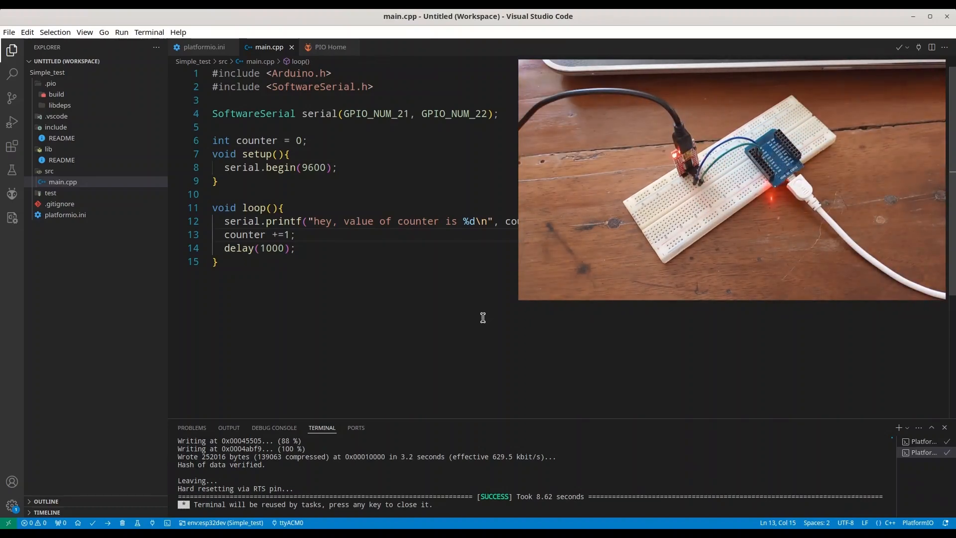
{"action": "mouse_move", "coordinate": [446, 316]}
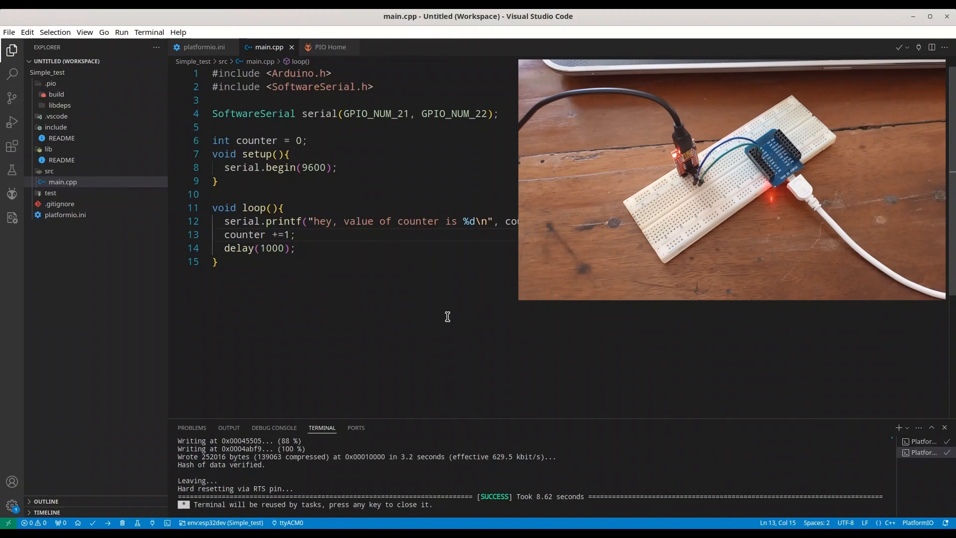
Step: Select /dev/ttyUSB0 as the serial port from the status bar port list
{"action": "left_click", "coordinate": [291, 522]}
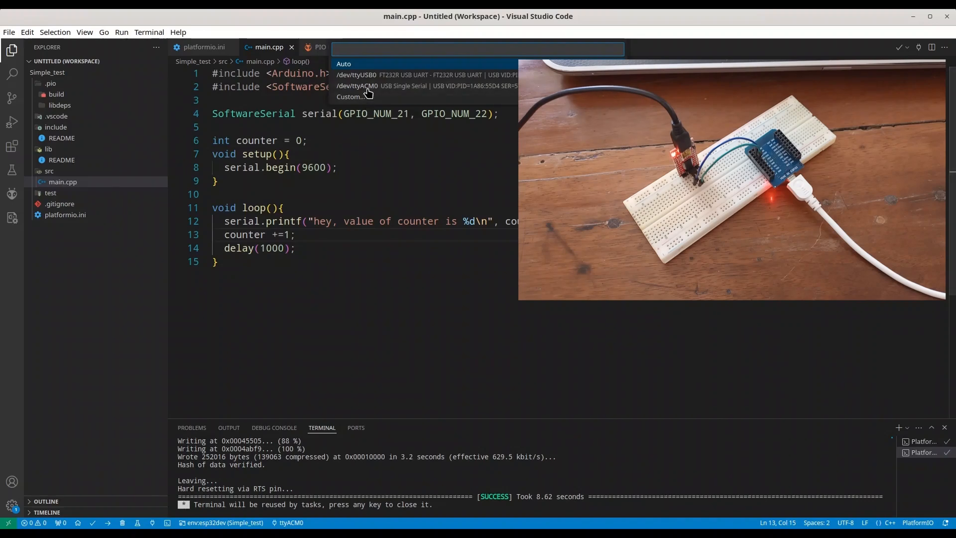
{"action": "mouse_move", "coordinate": [362, 82]}
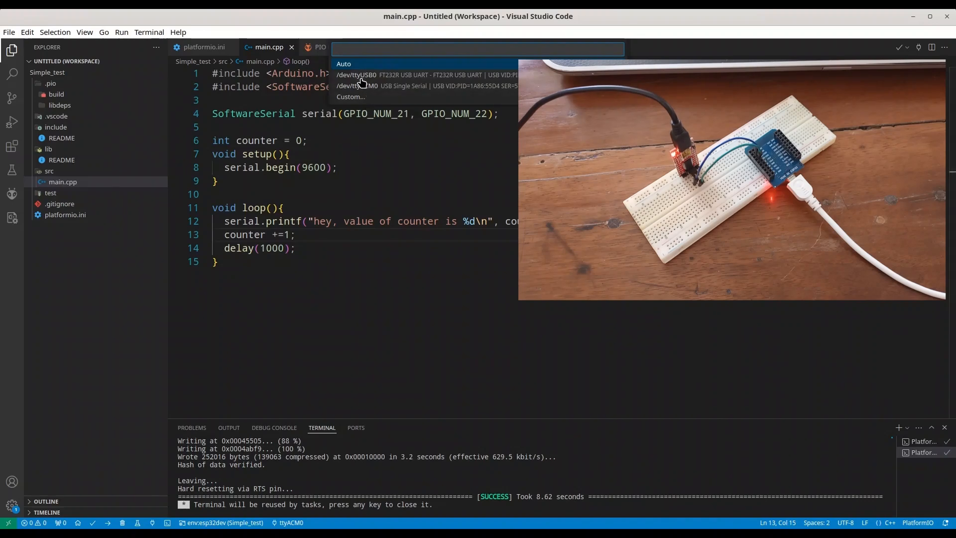
{"action": "left_click", "coordinate": [356, 74]}
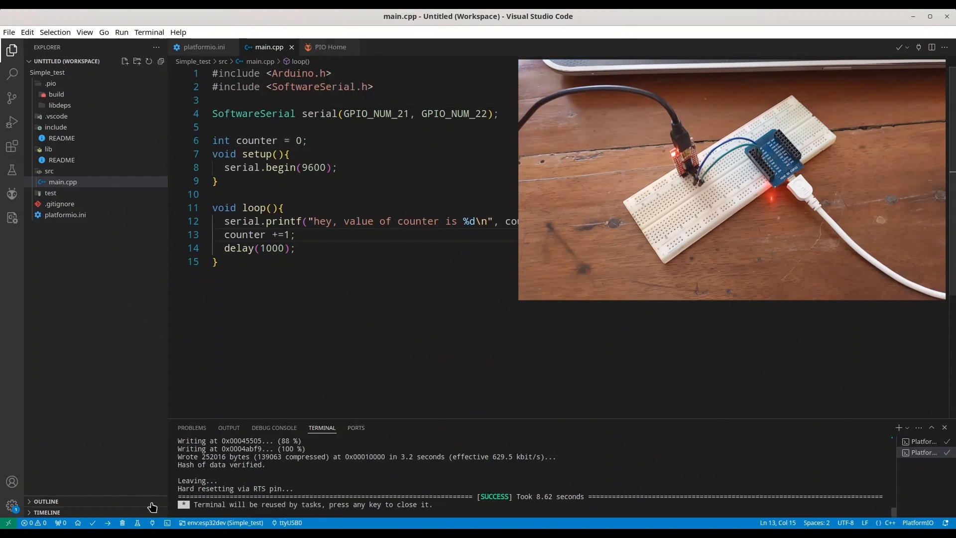